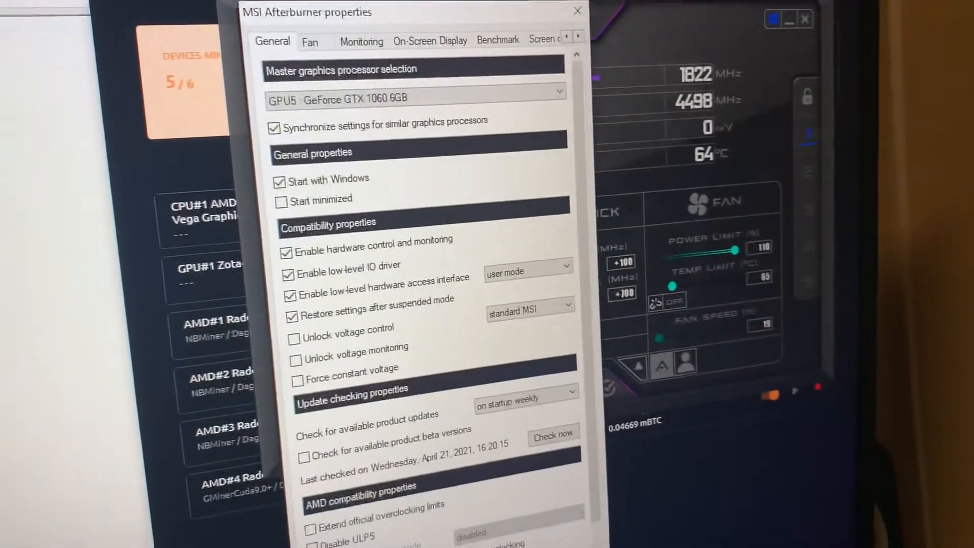
Switch the master graphics processor from GPU5 to GPU6: GeForce GTX 1060 6GB
left_click(575, 13)
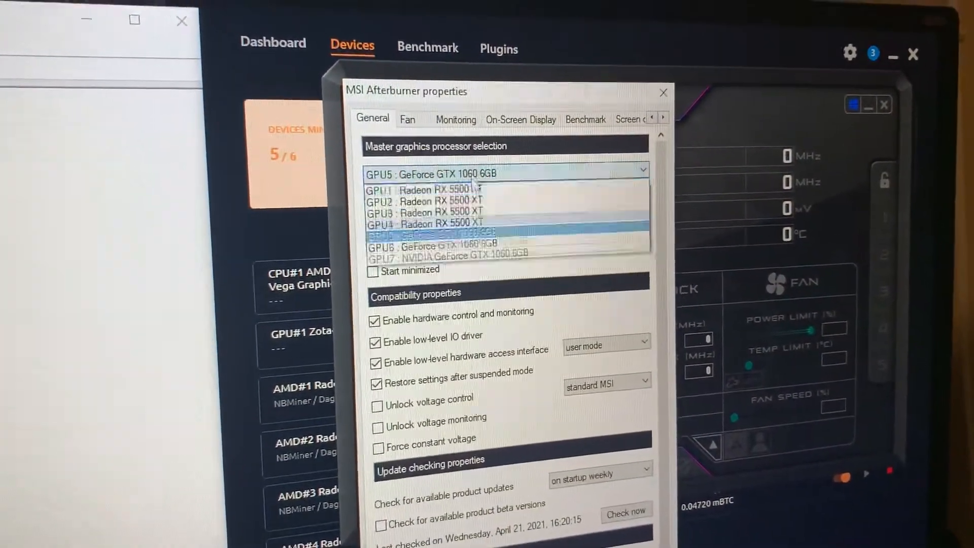
left_click(434, 246)
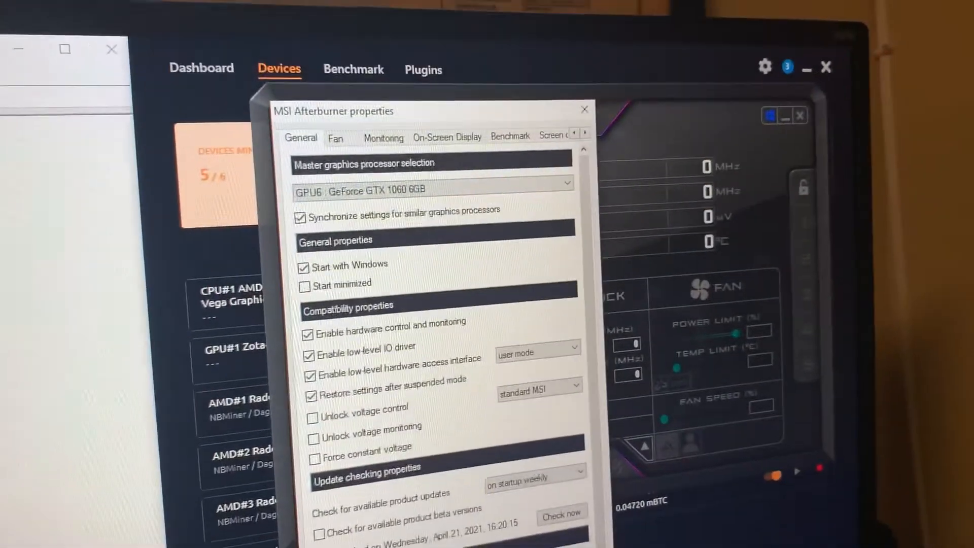